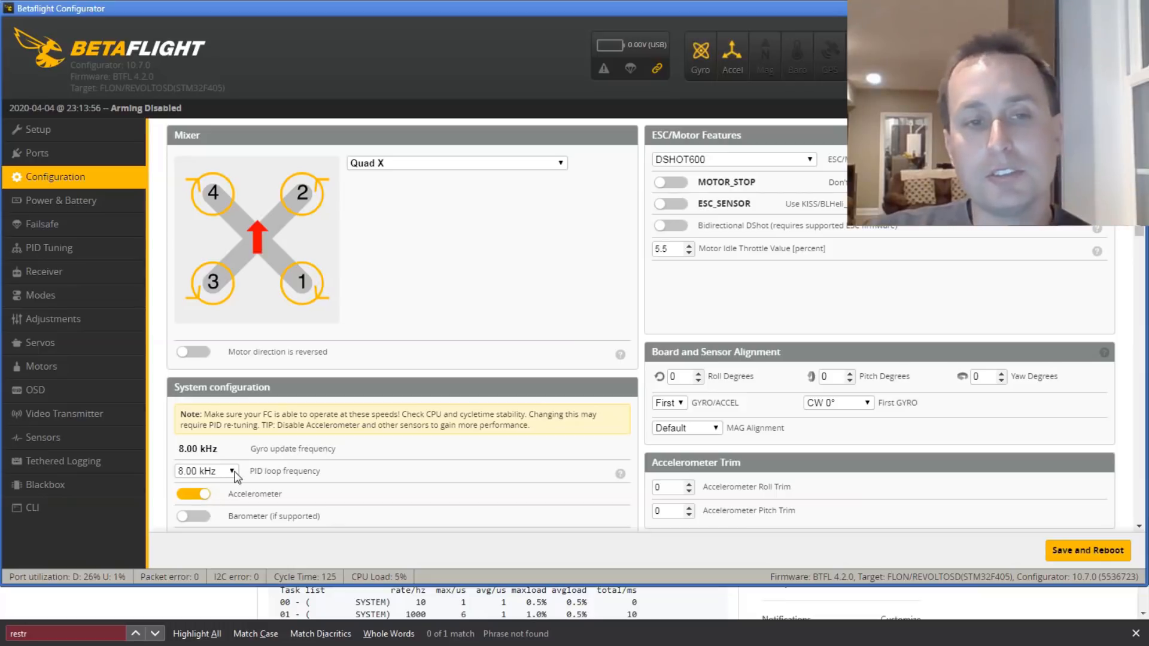
- Set the PID loop frequency to 8 kHz on the Configuration tab
click(206, 470)
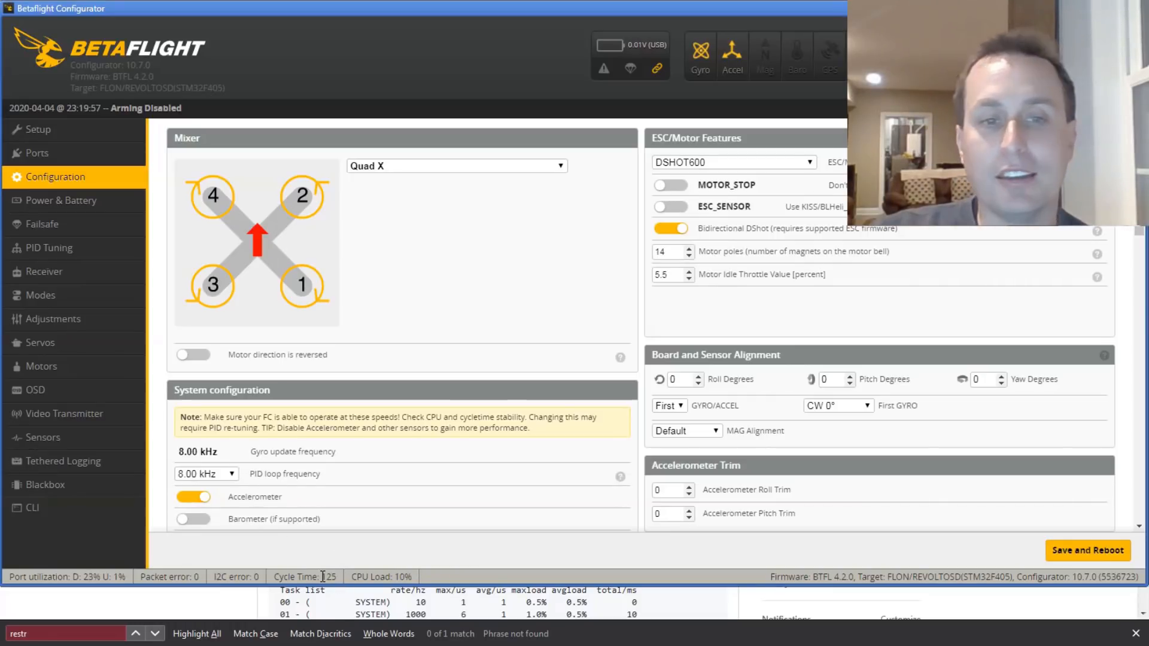
mouse_move(336, 582)
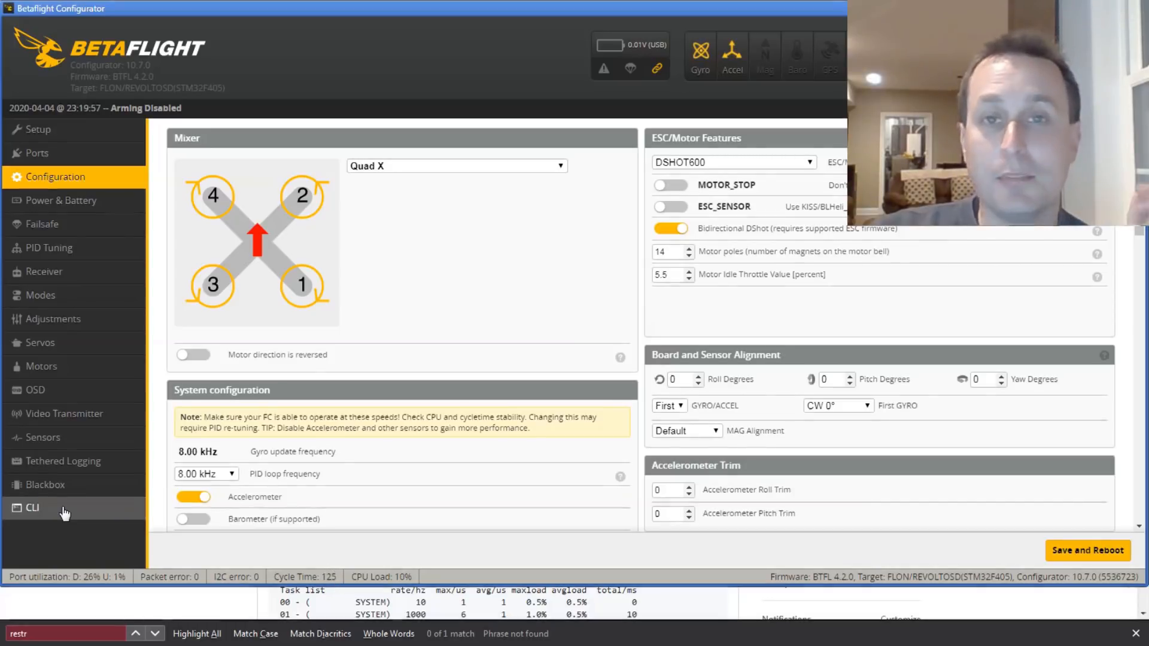
- Open the CLI and scroll through the task list with per-task rates and loads
click(32, 506)
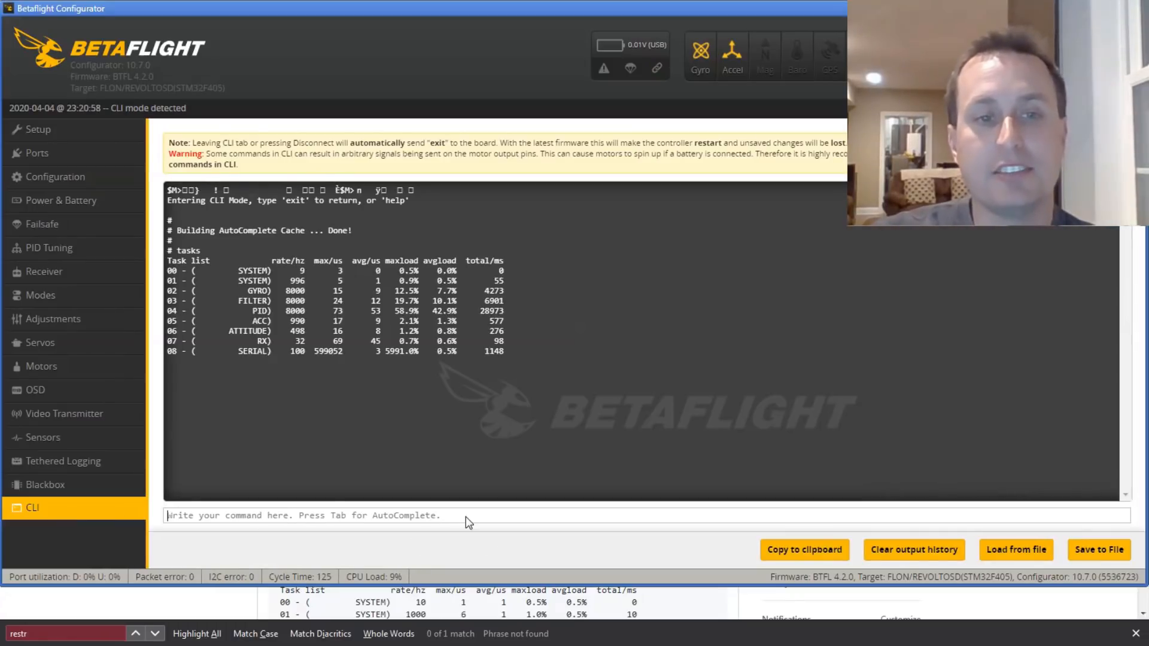
scroll(down, 3)
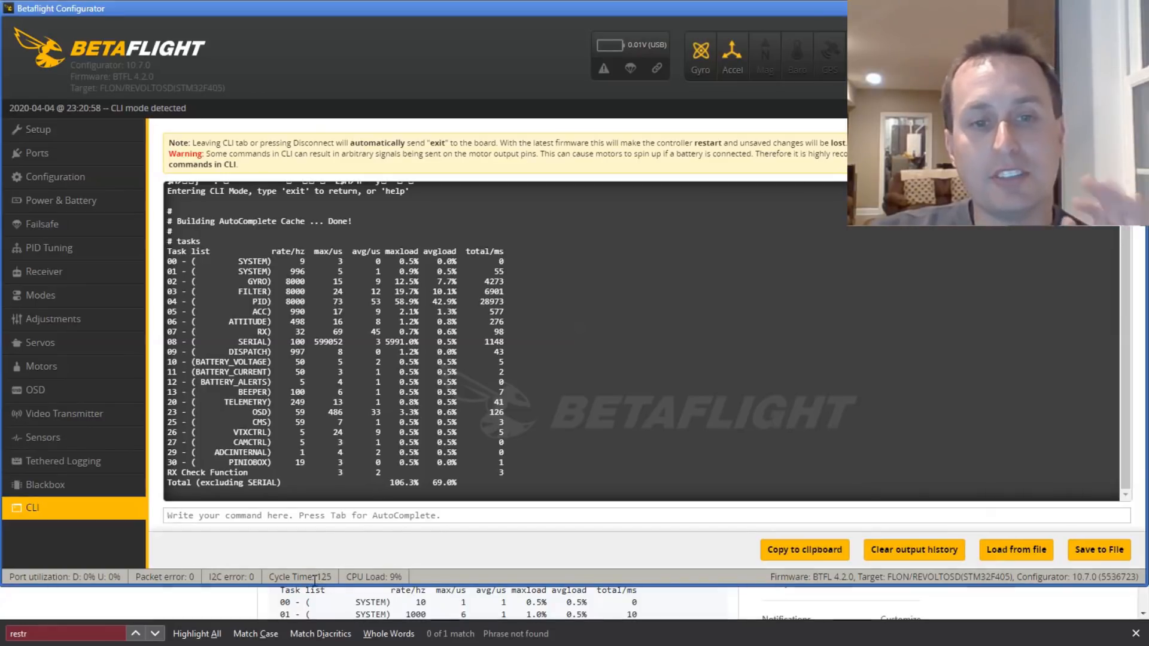
- Show the Blackbox settings, logging to onboard flash at 500 Hz
click(44, 484)
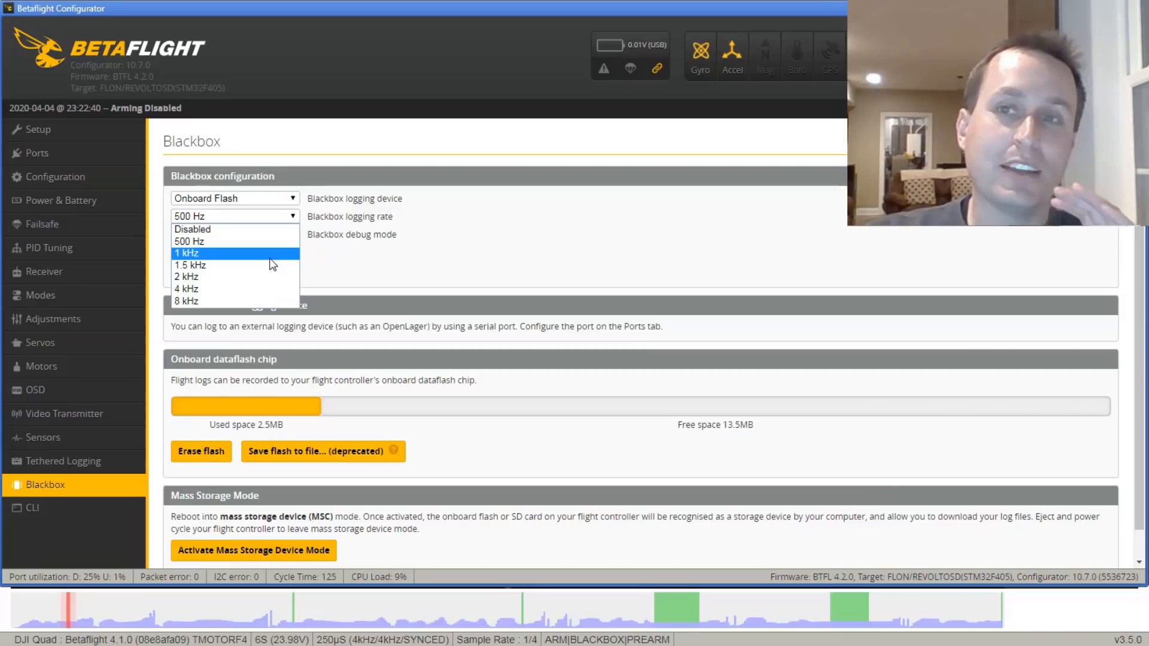
mouse_move(342, 265)
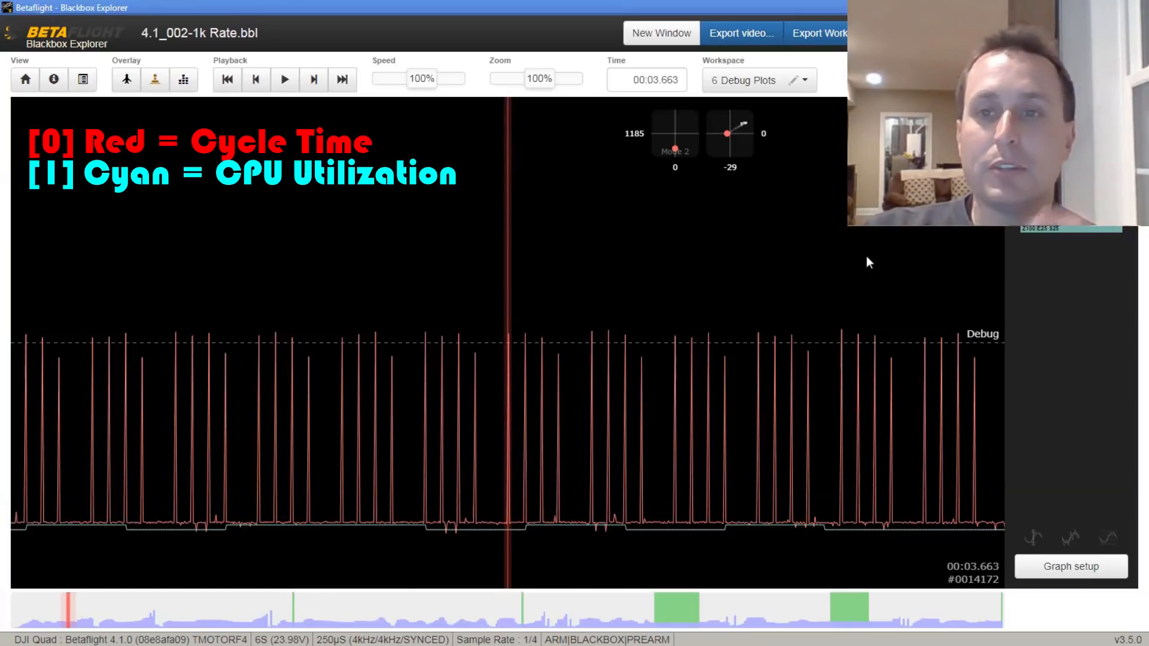
mouse_move(966, 244)
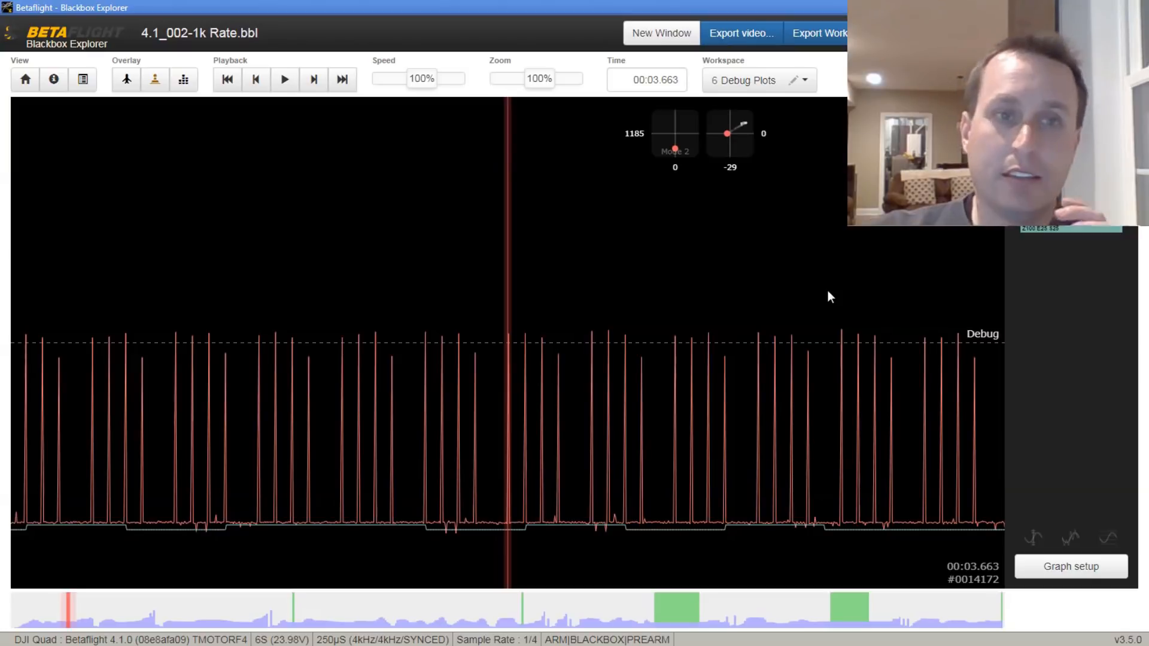
mouse_move(408, 489)
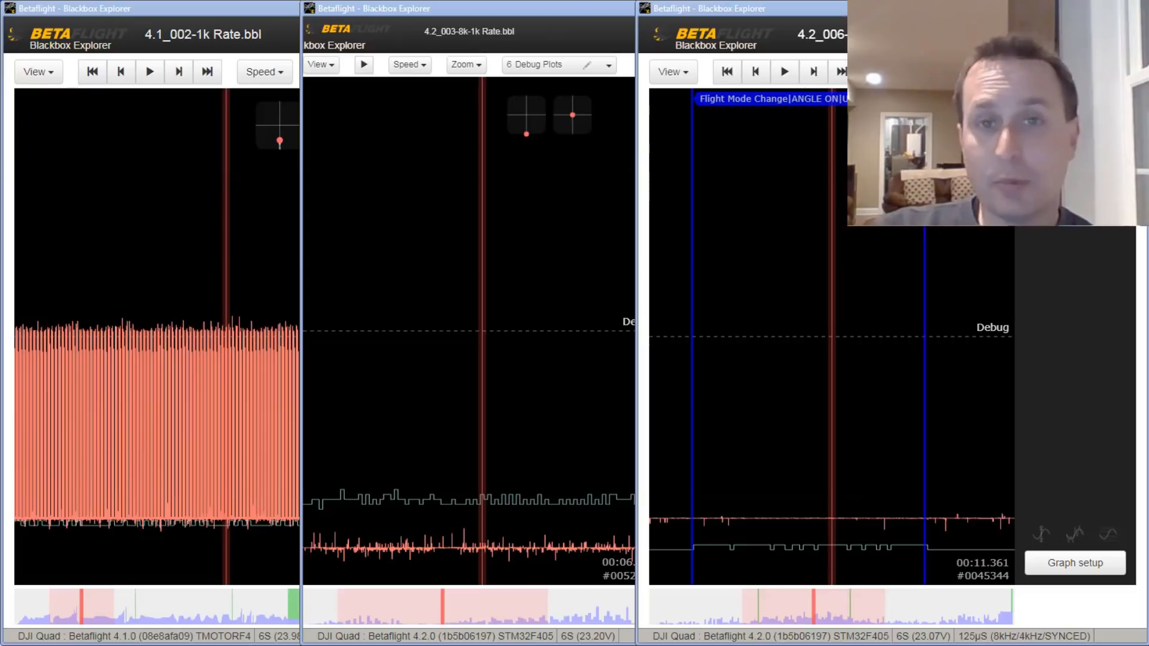
mouse_move(210, 327)
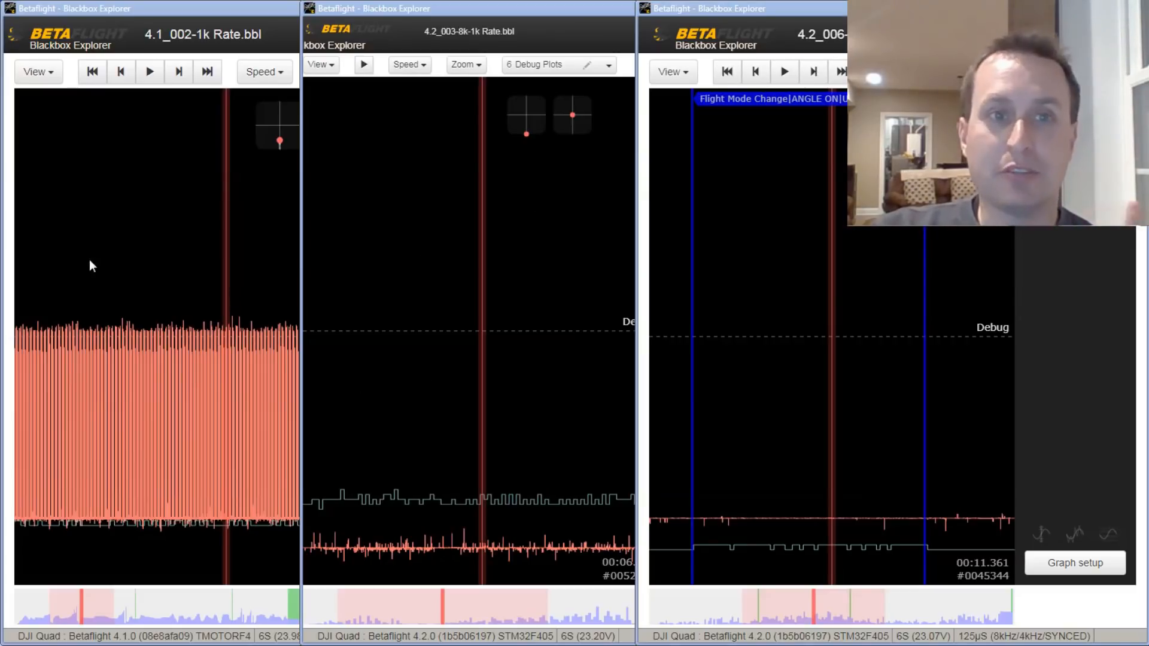
mouse_move(531, 428)
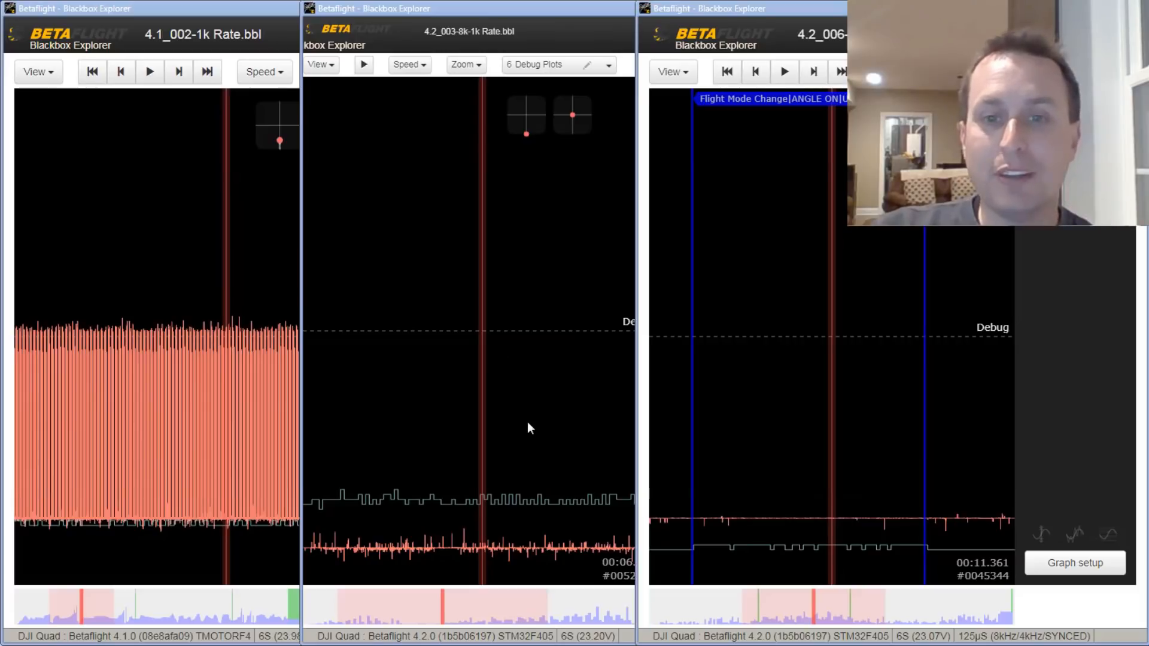
mouse_move(573, 557)
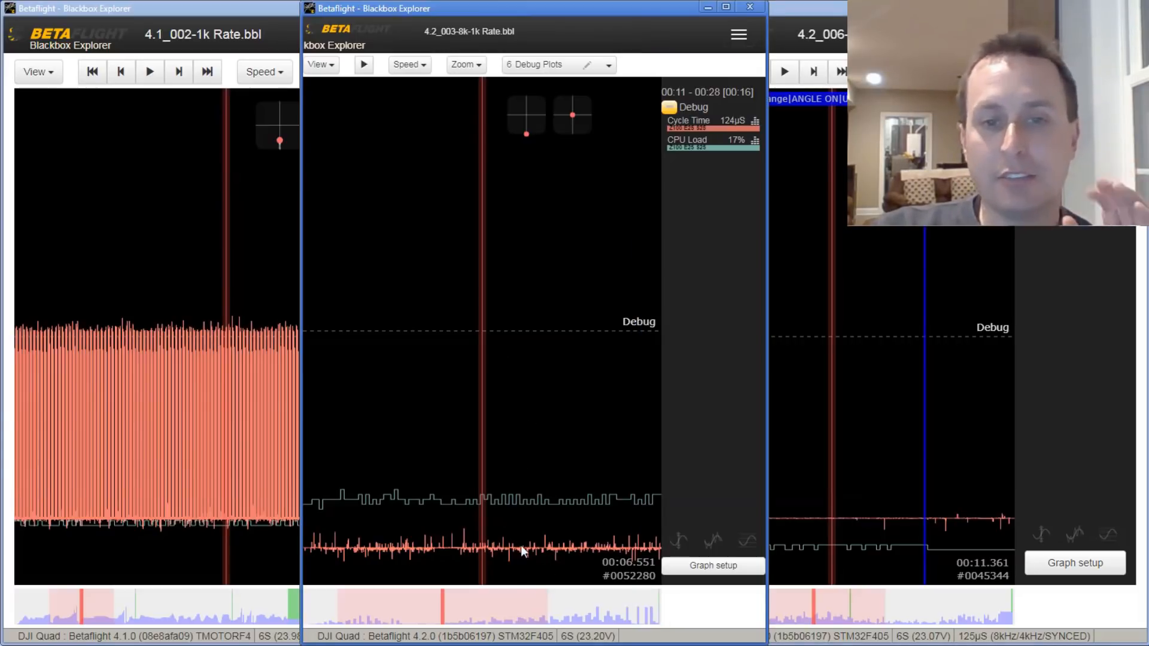
mouse_move(542, 474)
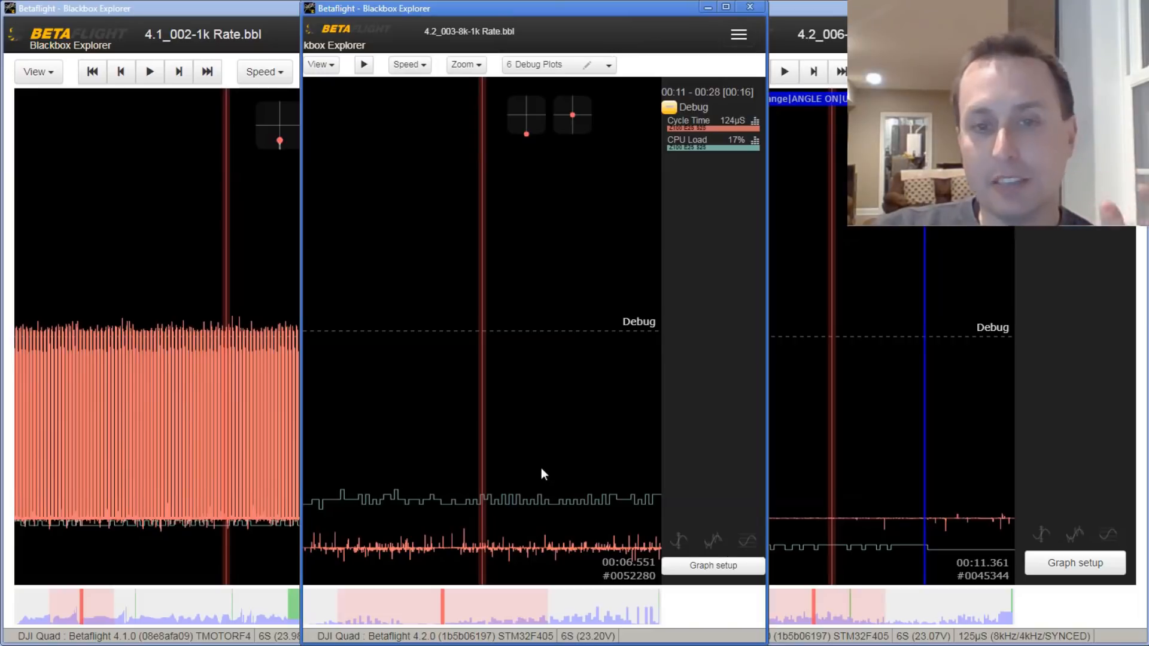
mouse_move(488, 55)
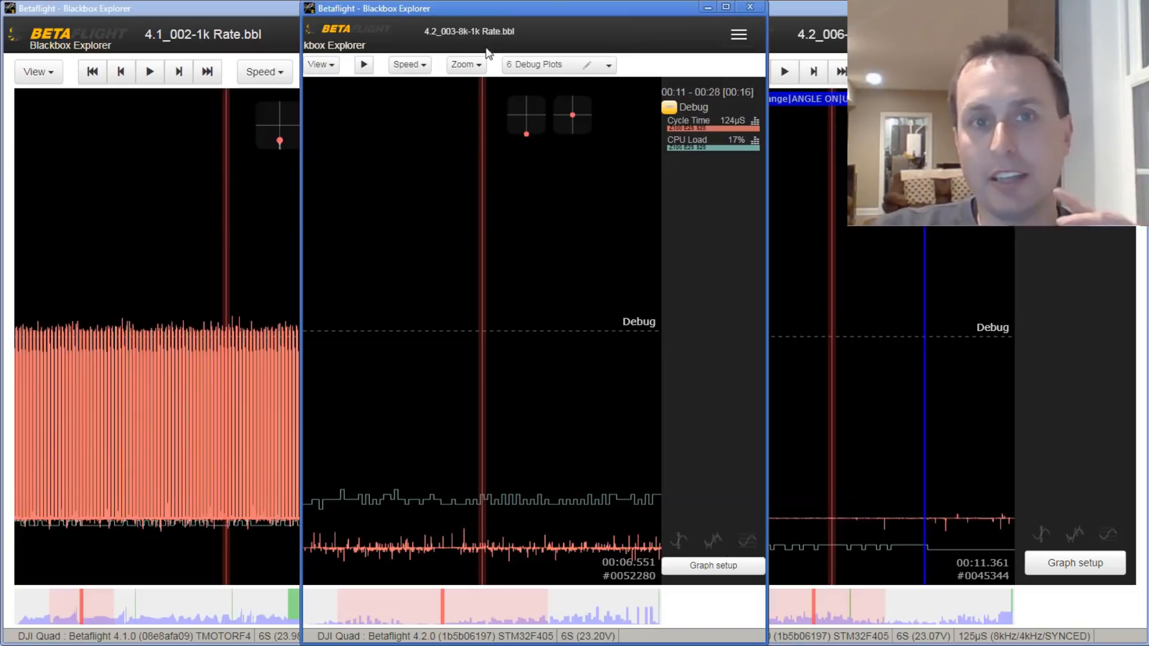
mouse_move(520, 560)
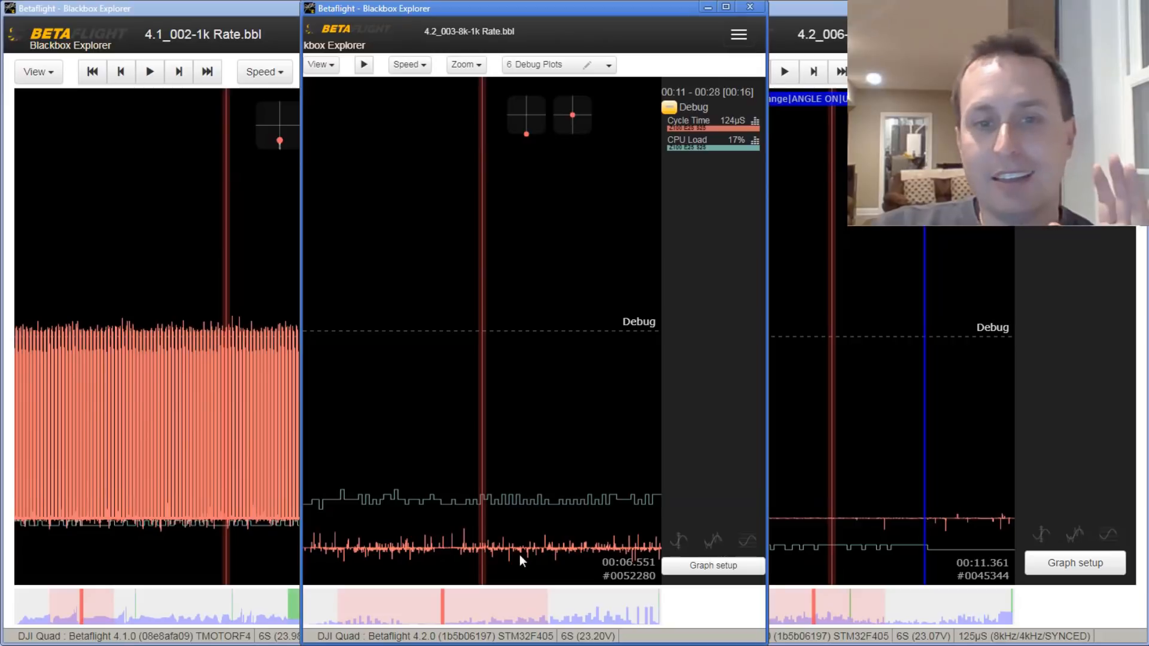
mouse_move(529, 554)
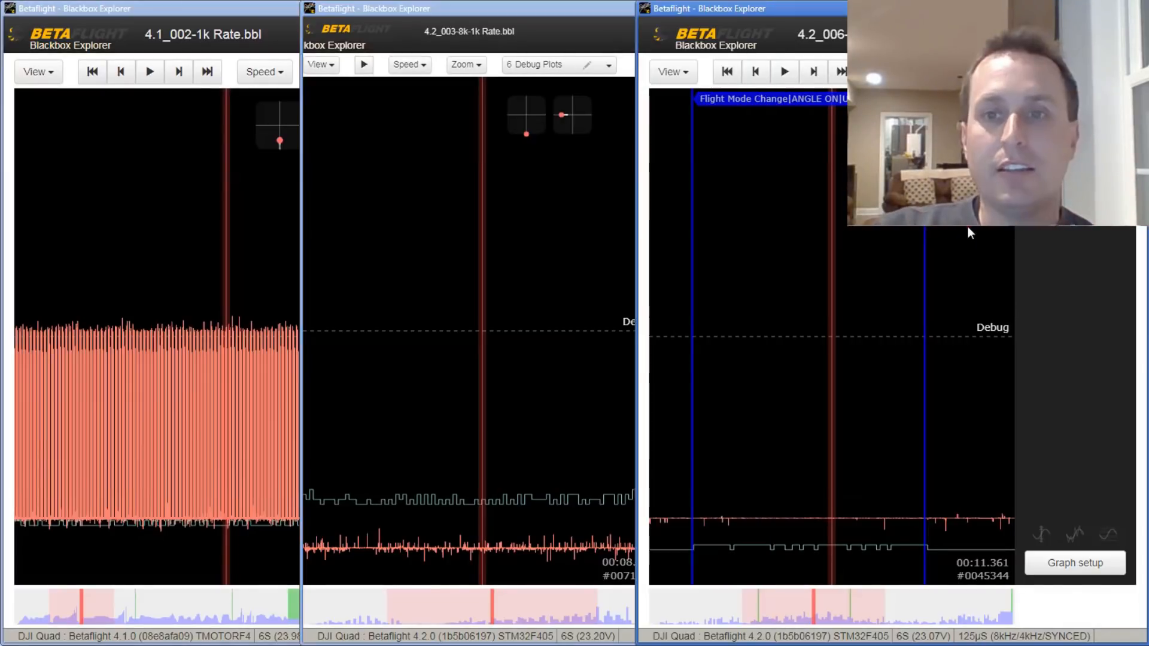
mouse_move(847, 433)
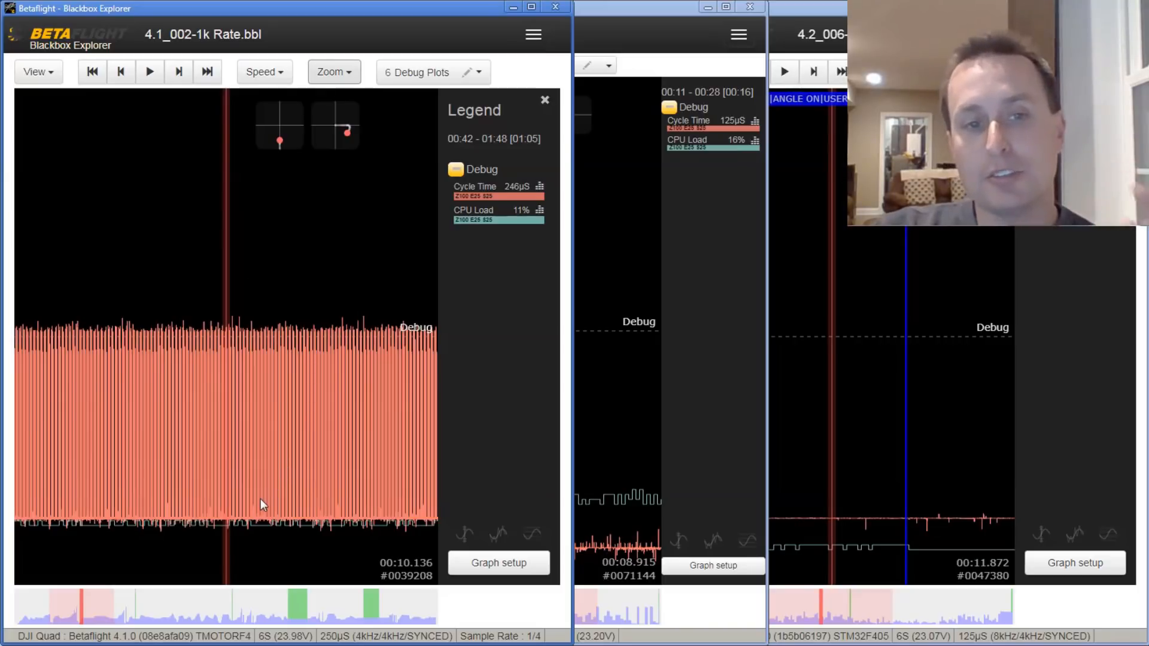
mouse_move(270, 519)
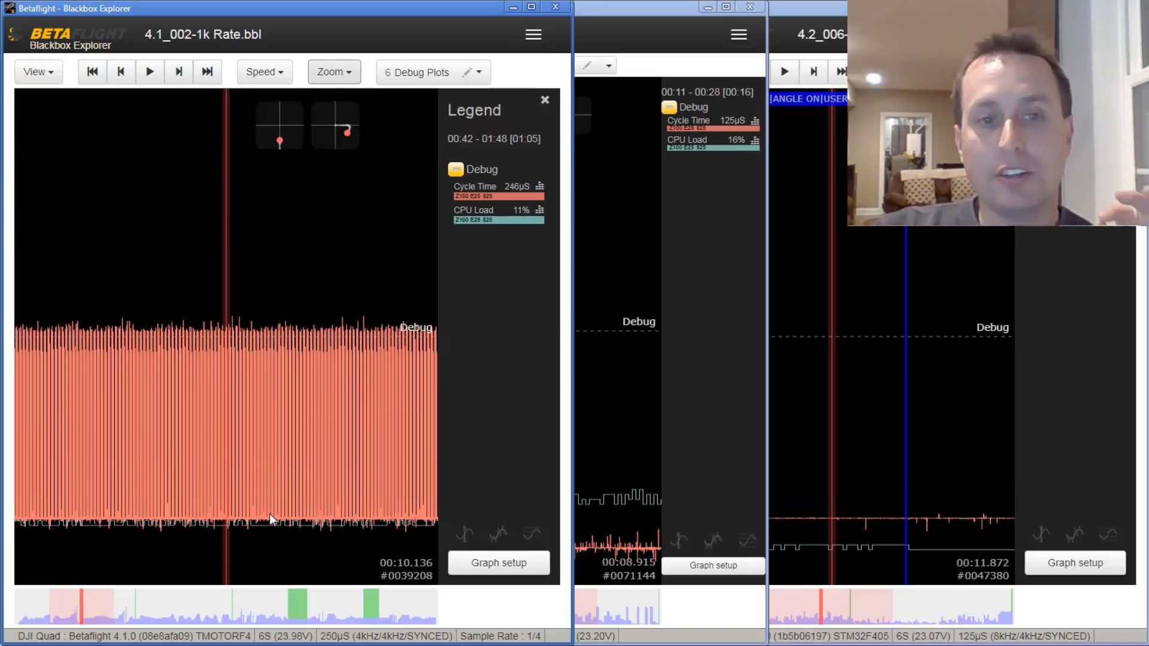
- Open the 4.2_008-4k-2k wo RPM log beside the 8 kHz log
click(333, 72)
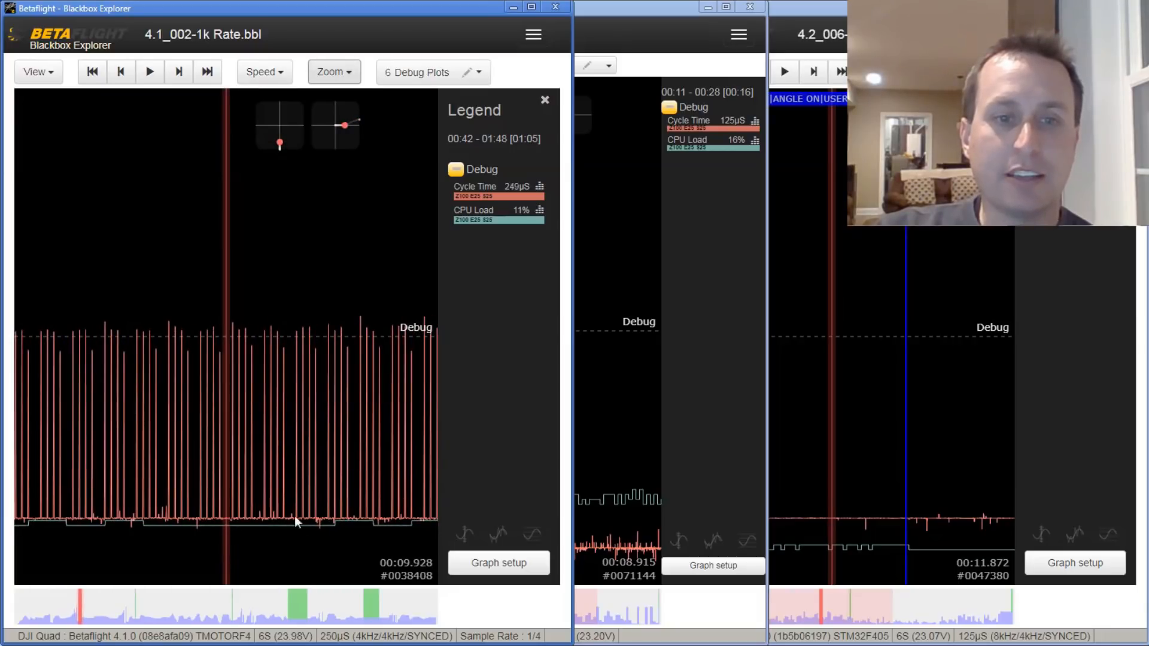
mouse_move(333, 71)
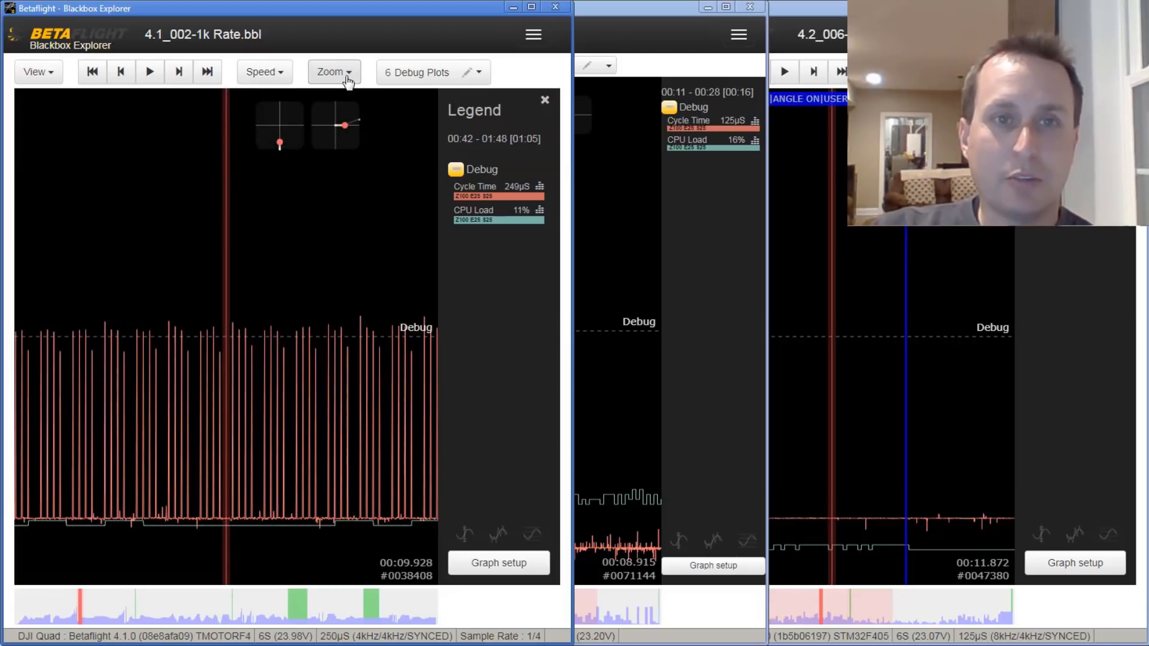
click(333, 72)
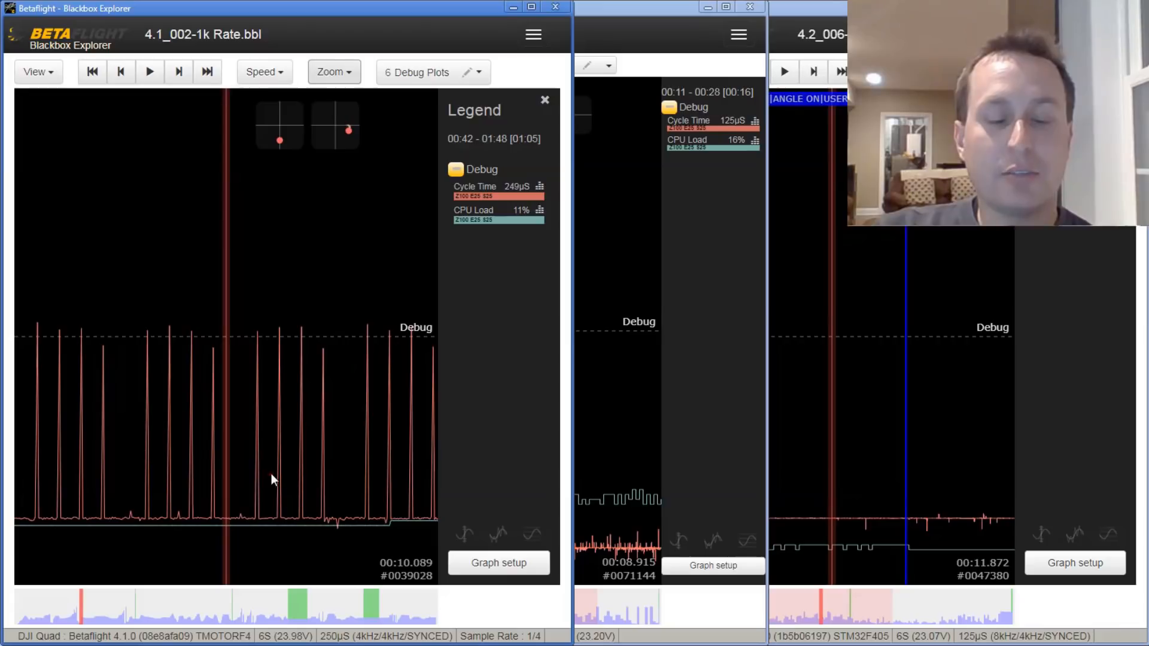
click(333, 71)
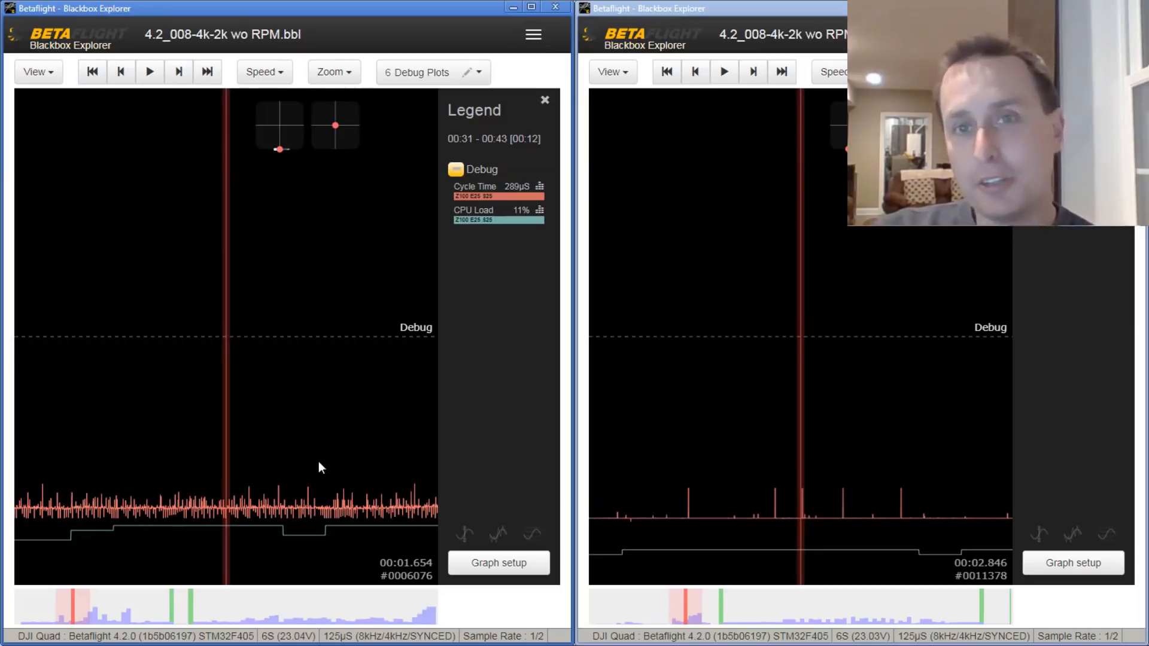
mouse_move(858, 451)
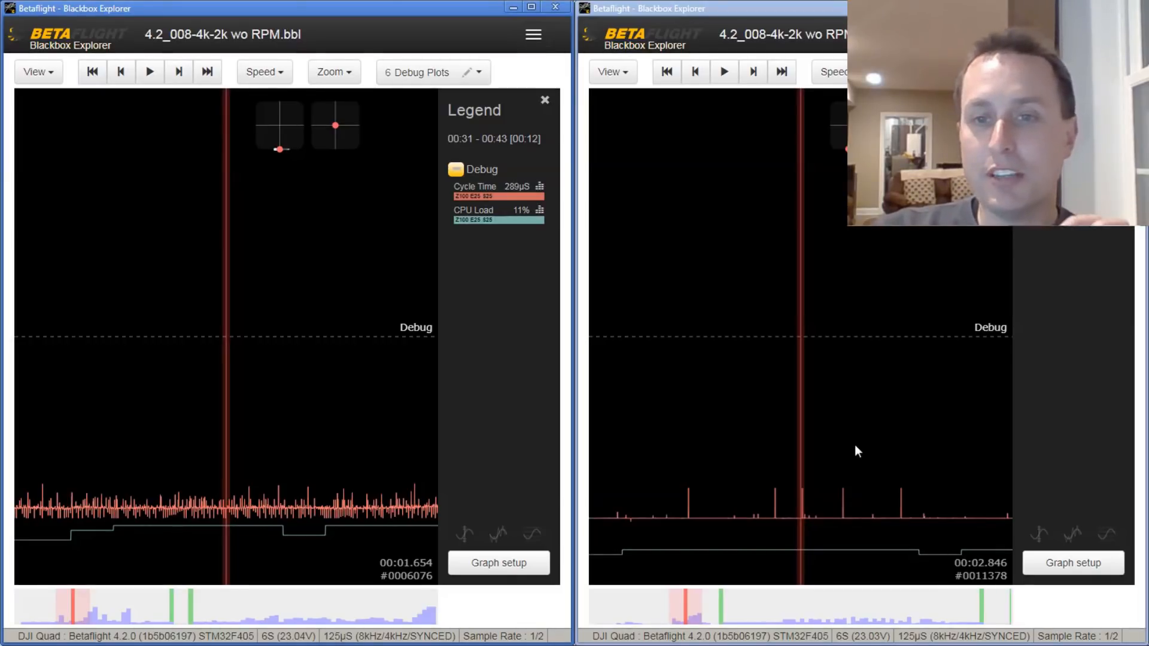
mouse_move(750, 531)
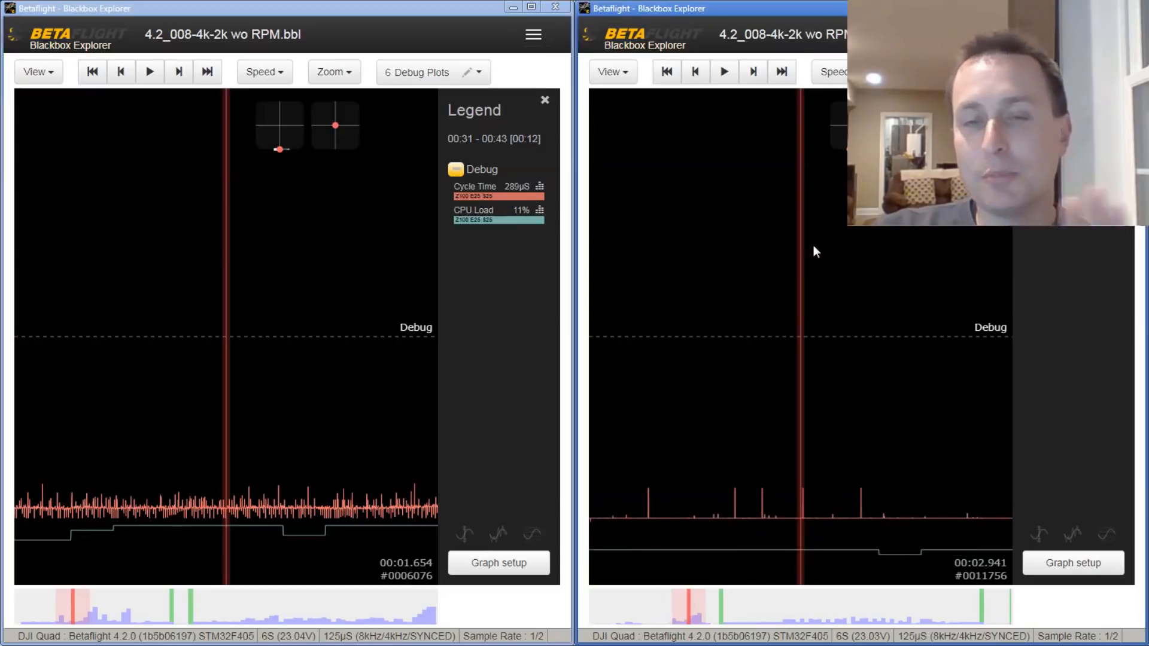
mouse_move(803, 285)
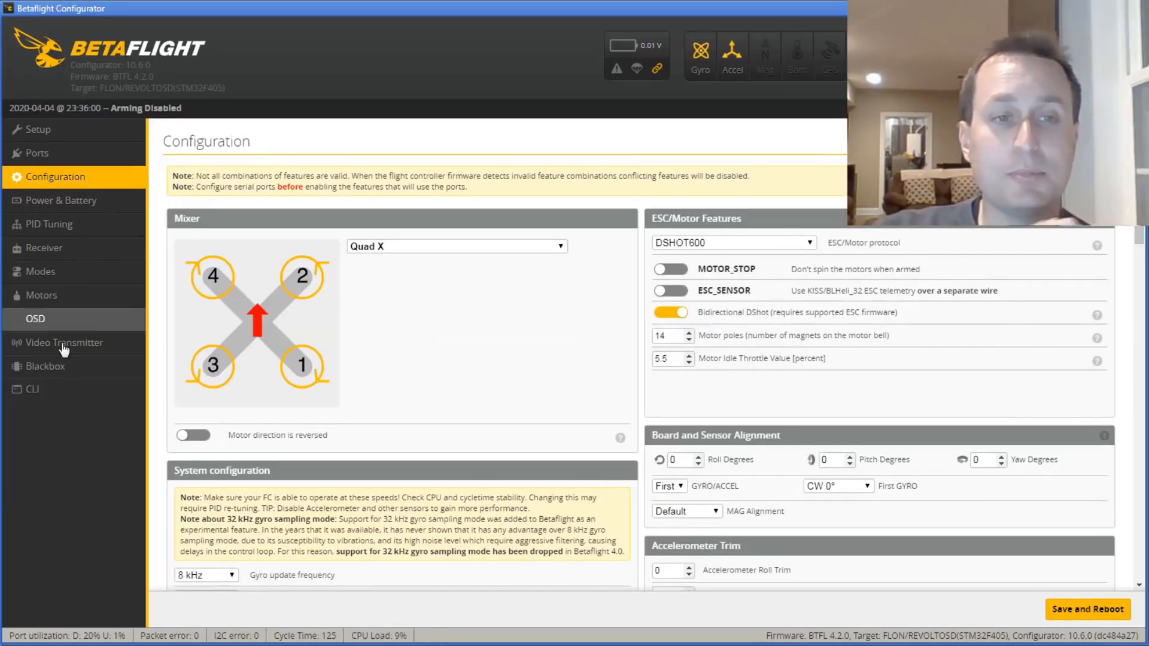
- Query scheduler_optimize_rate in the CLI and change it from AUTO to ON
click(32, 389)
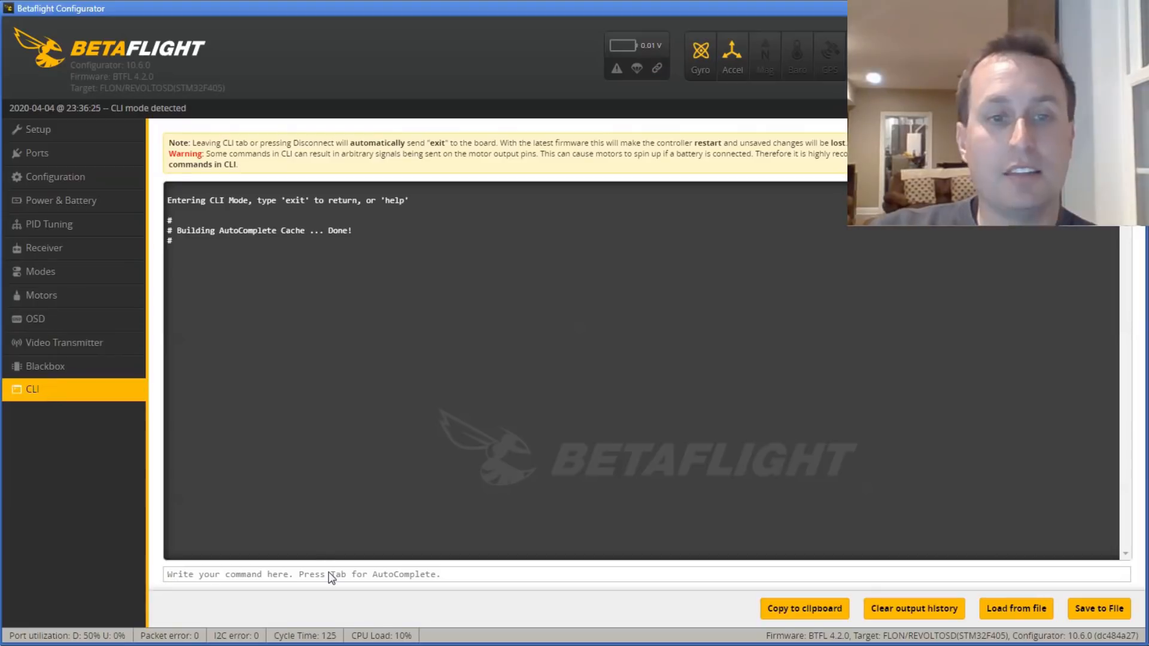
text(get schedule)
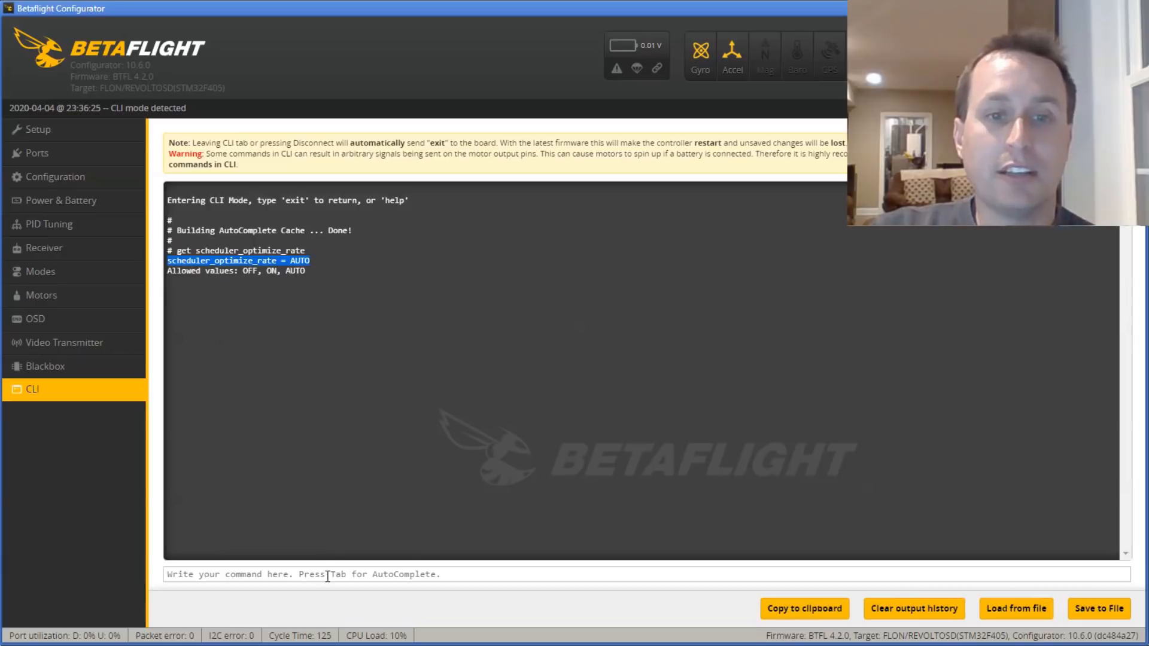
text(set scheduler_optimize_rate = AUTO)
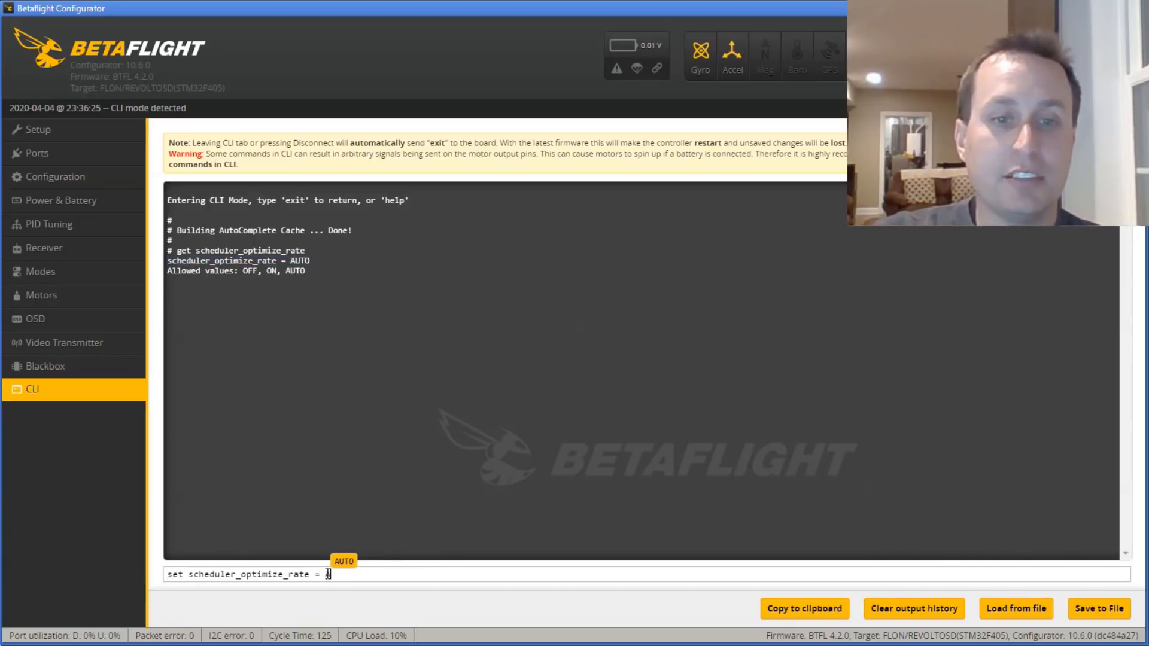
key(Return)
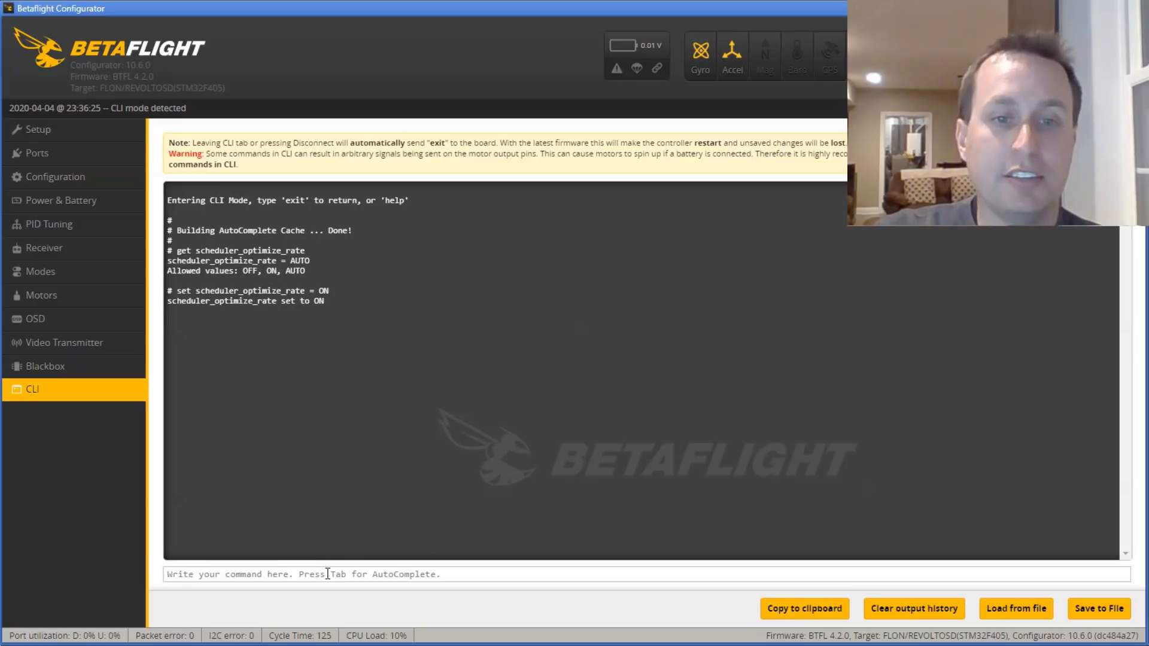
click(1090, 58)
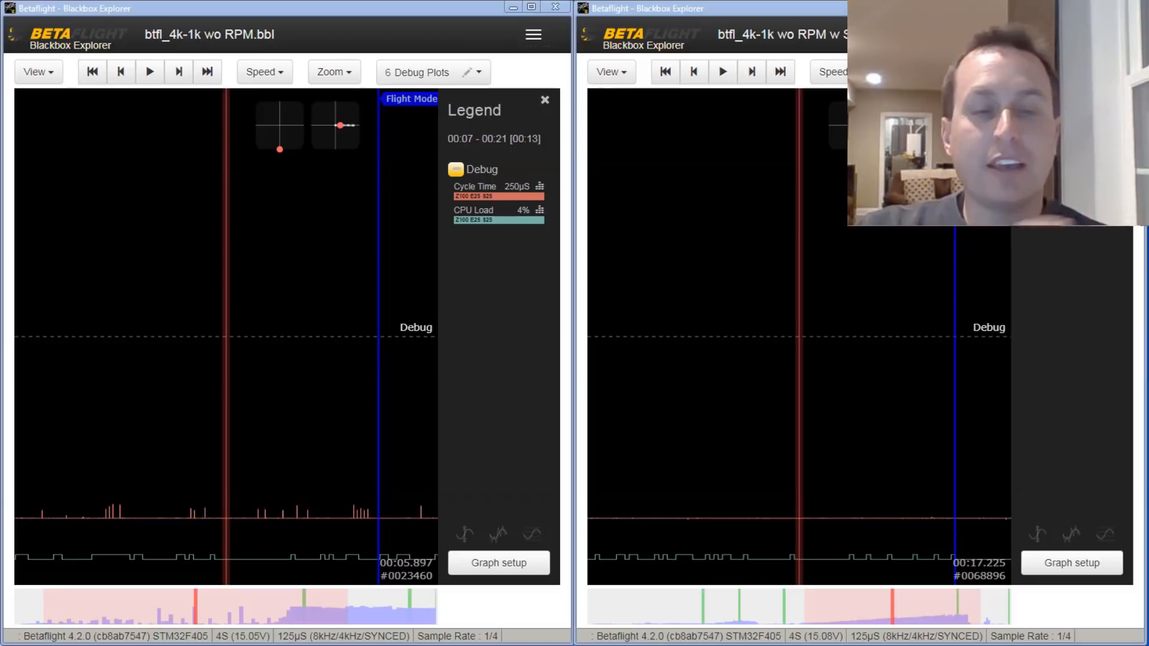
mouse_move(831, 601)
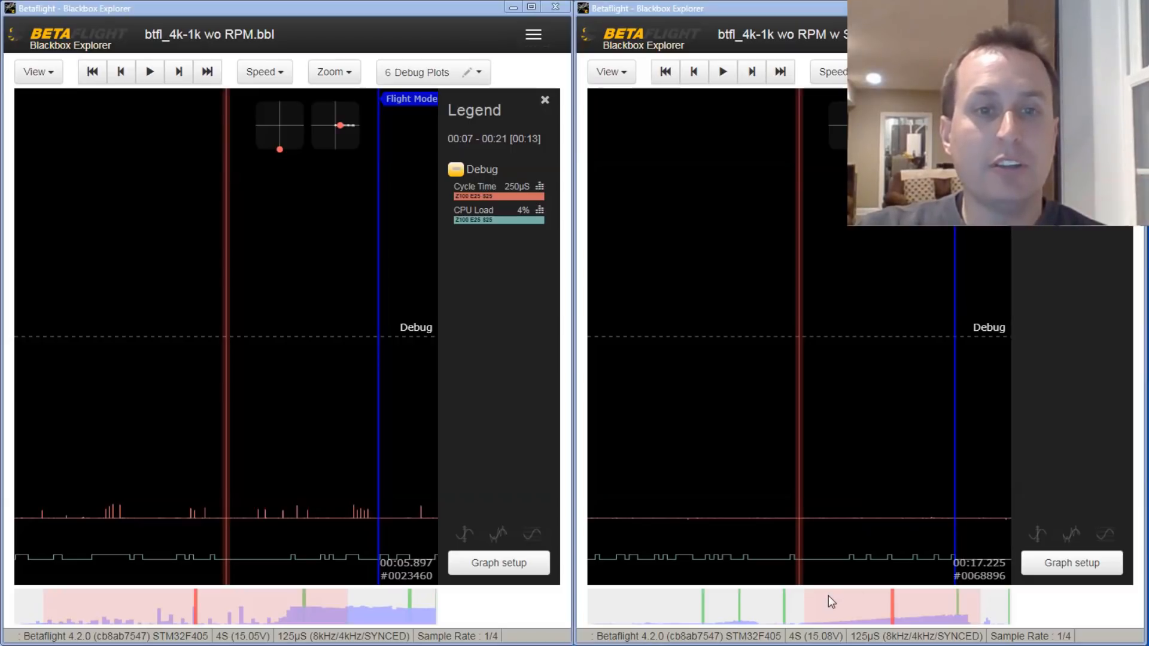
mouse_move(309, 306)
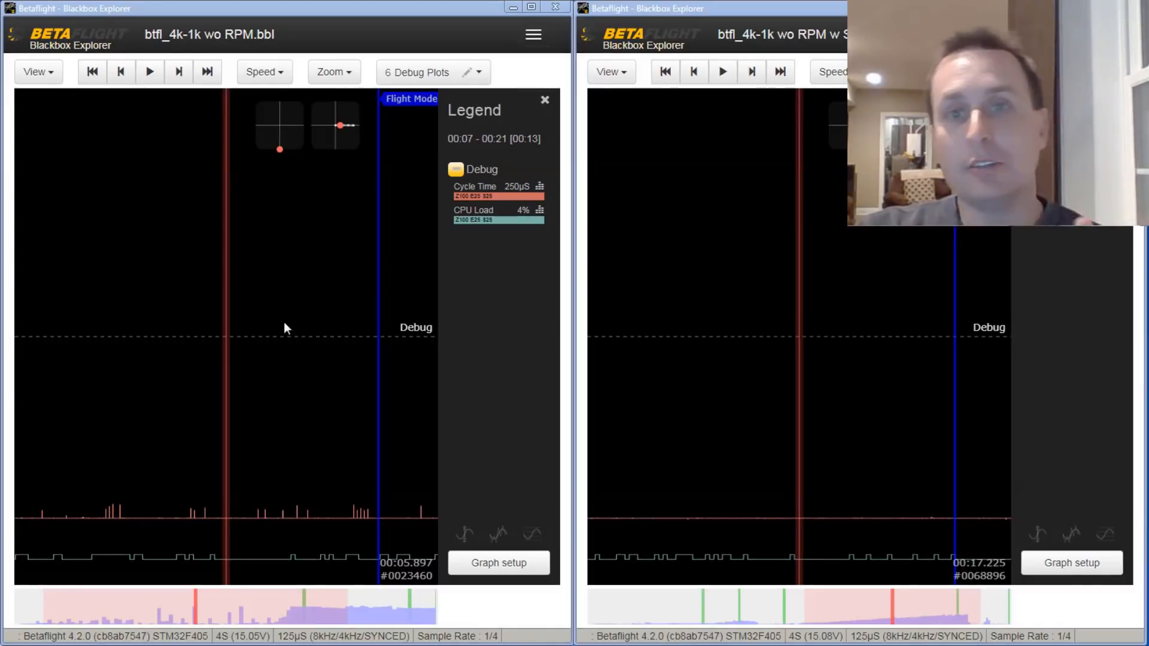
mouse_move(900, 349)
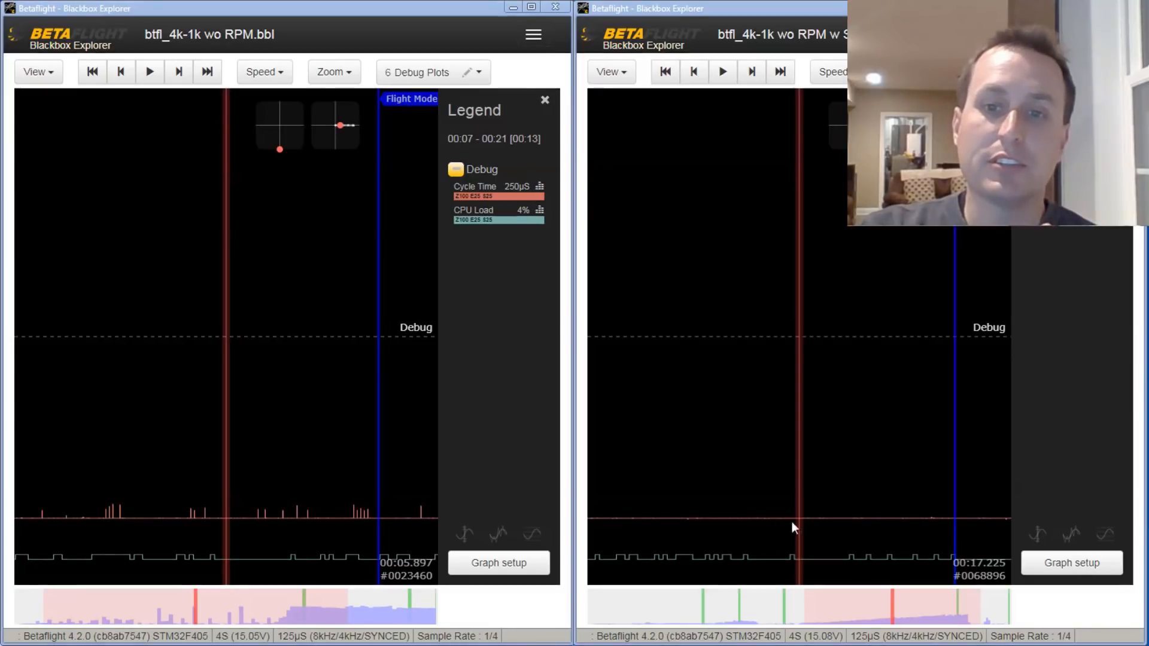
mouse_move(319, 535)
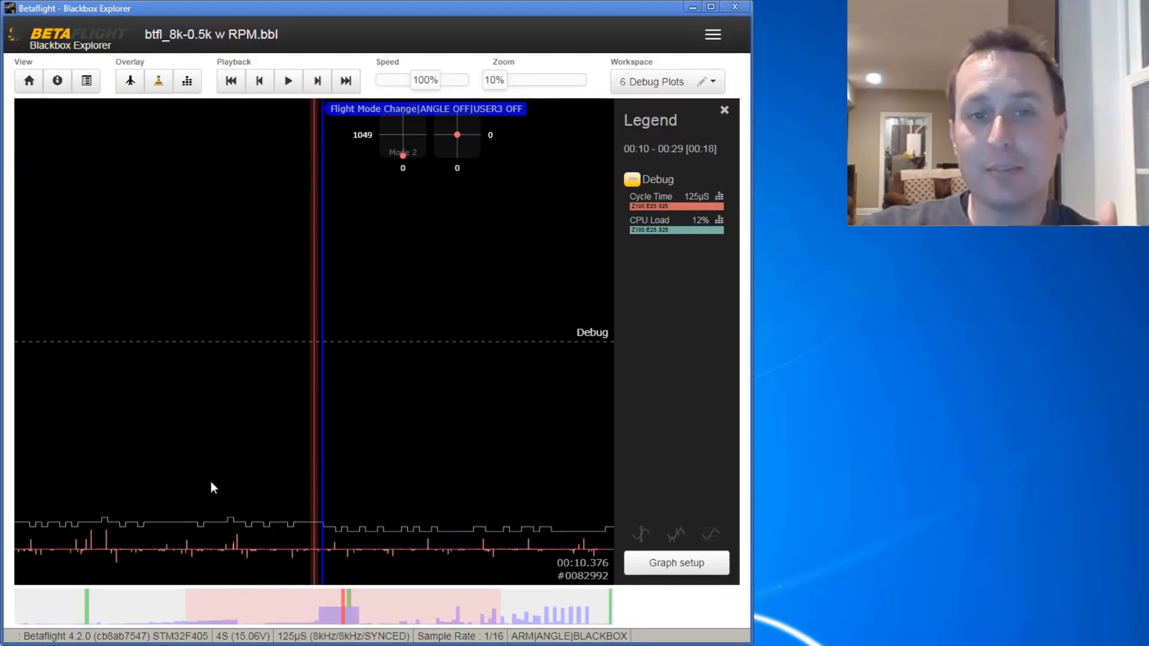
mouse_move(248, 483)
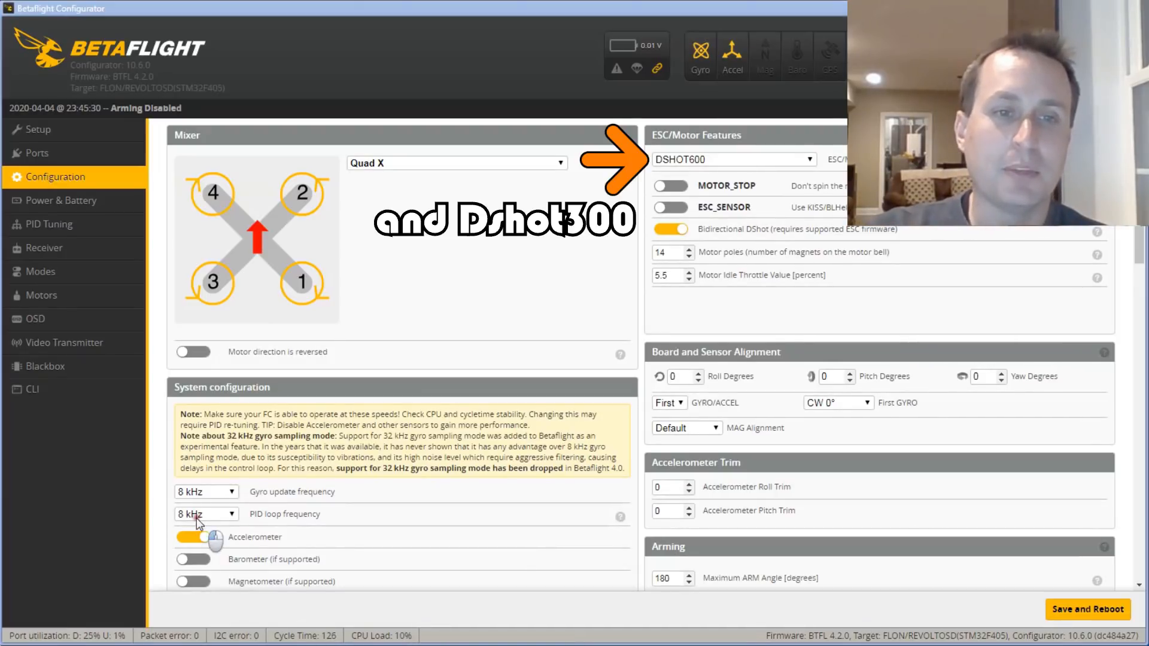
mouse_move(209, 337)
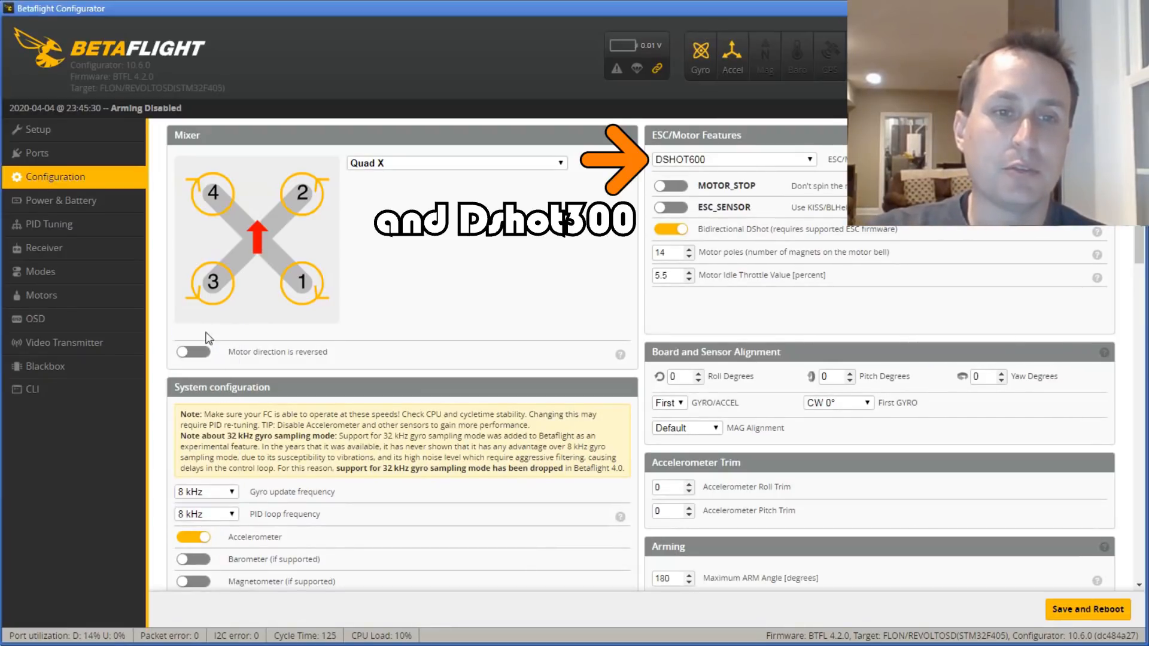
- Keep Blackbox debug mode on CYCLETIME, then check scheduler_optimize_rate in the CLI
click(206, 513)
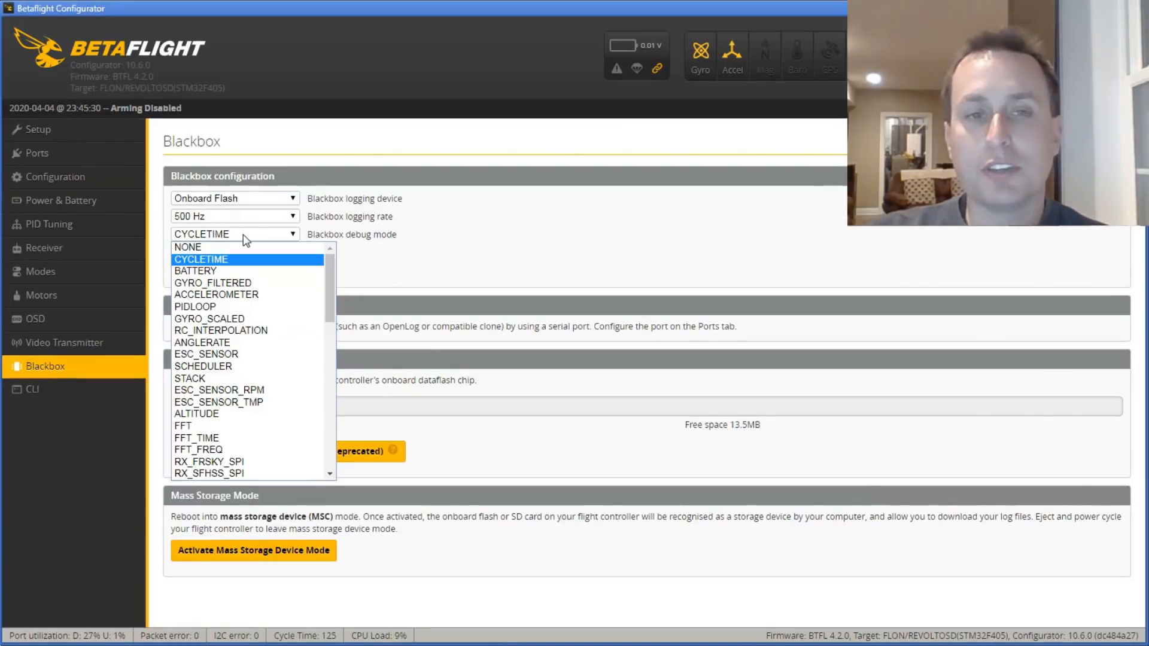
click(199, 259)
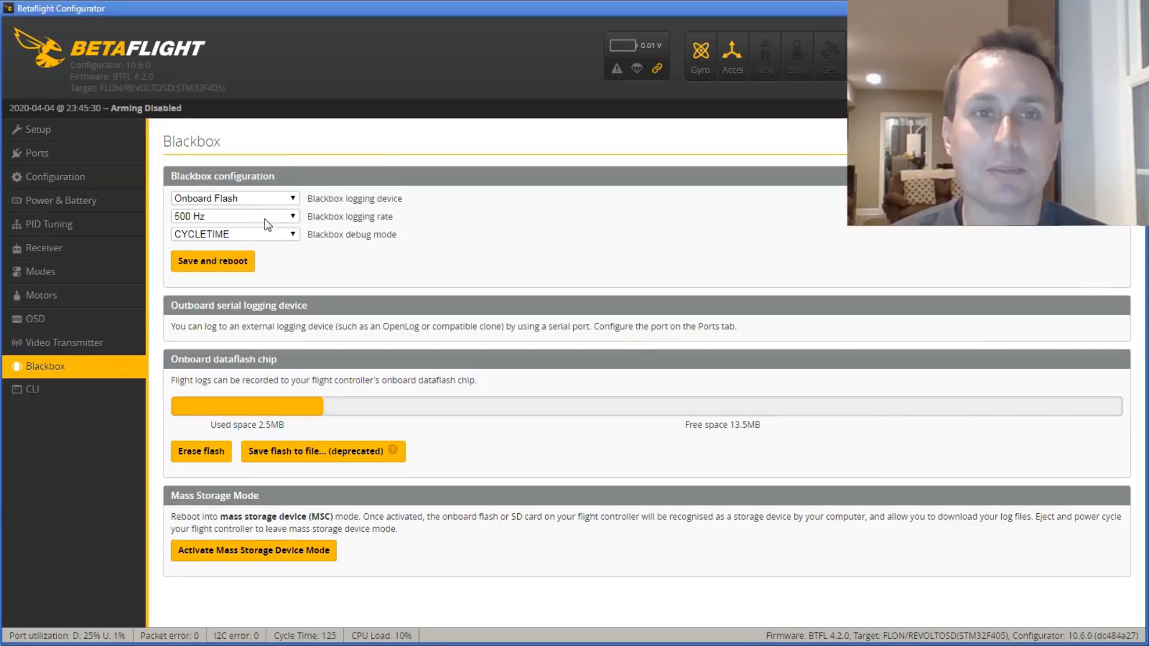
click(32, 389)
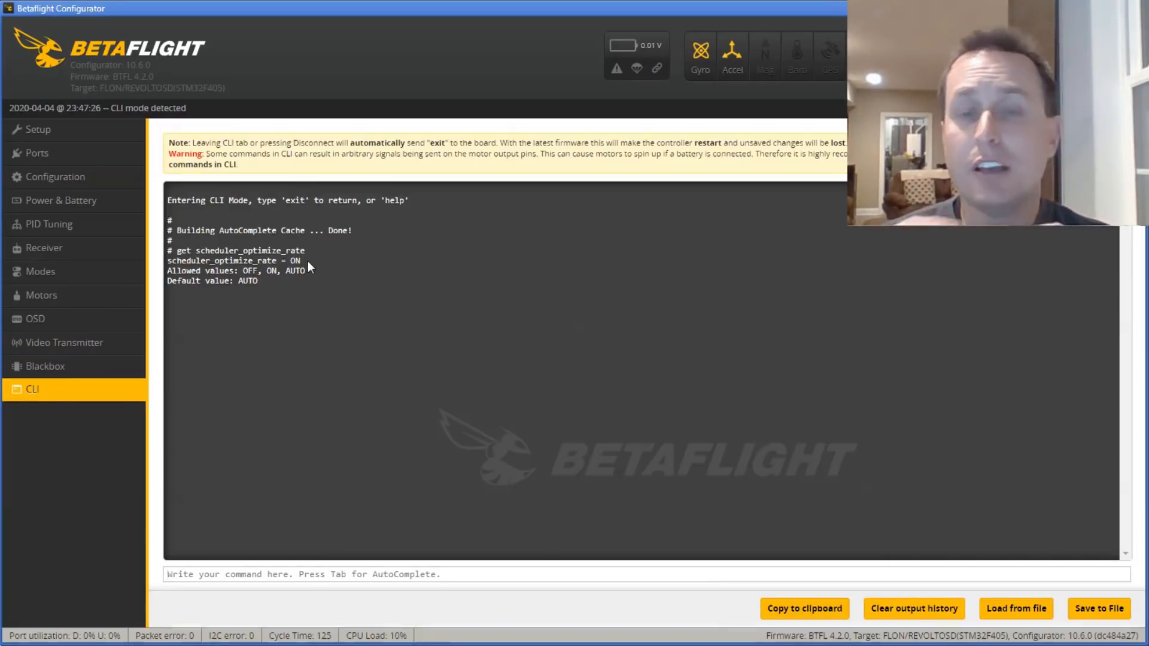